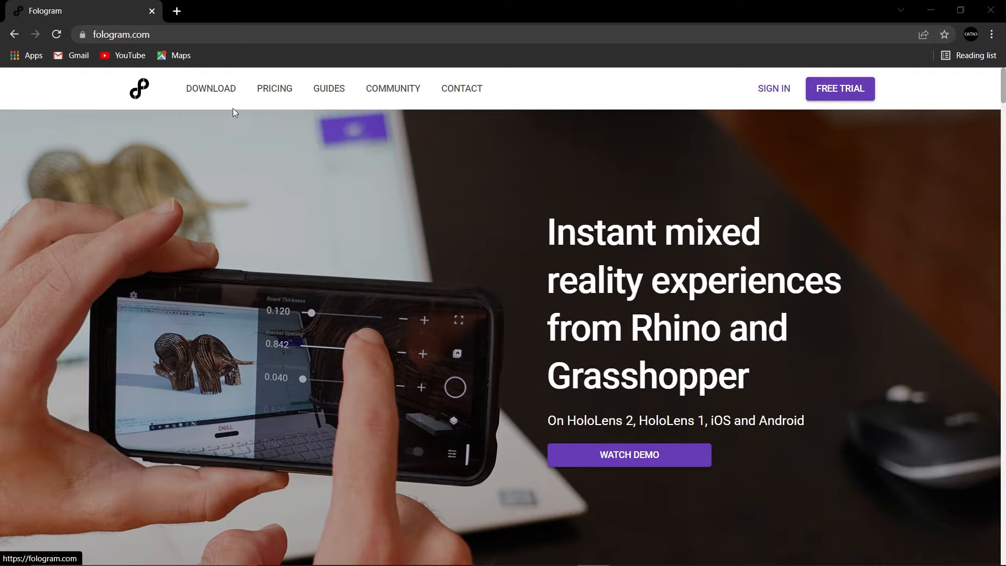
mouse_move(182, 137)
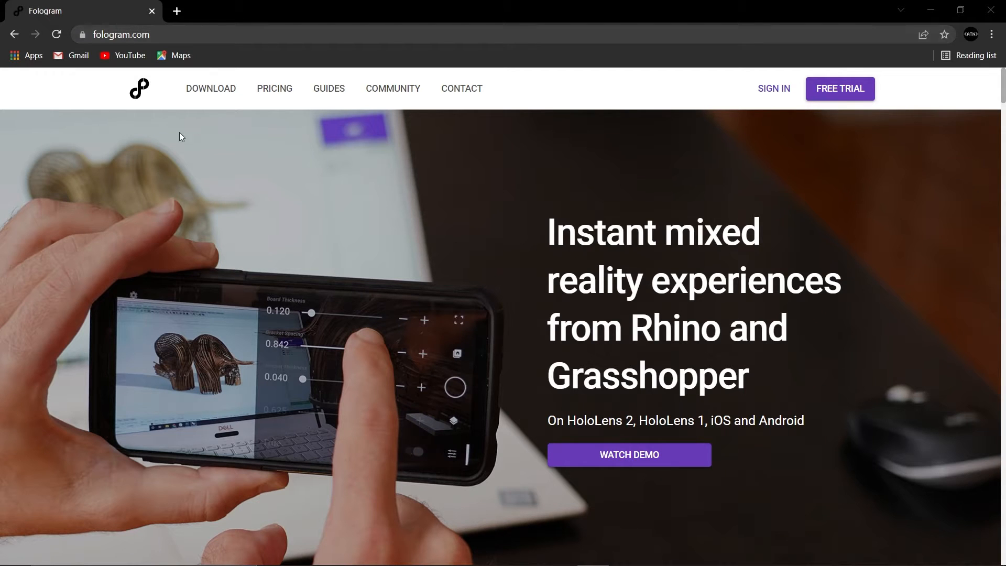
mouse_move(320, 256)
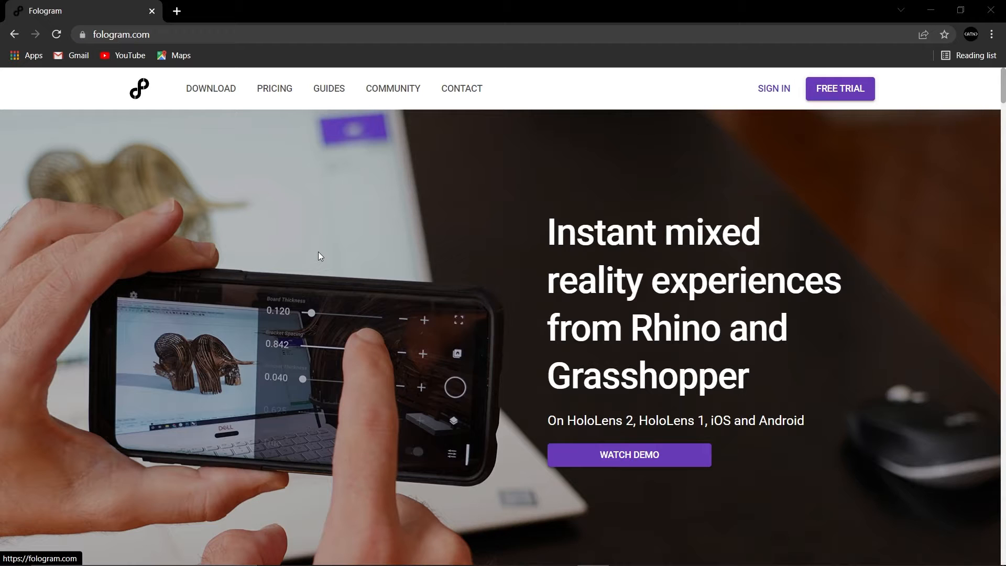
- Go to fologram.com's DOWNLOAD page for Fologram for Rhino and Grasshopper
left_click(211, 88)
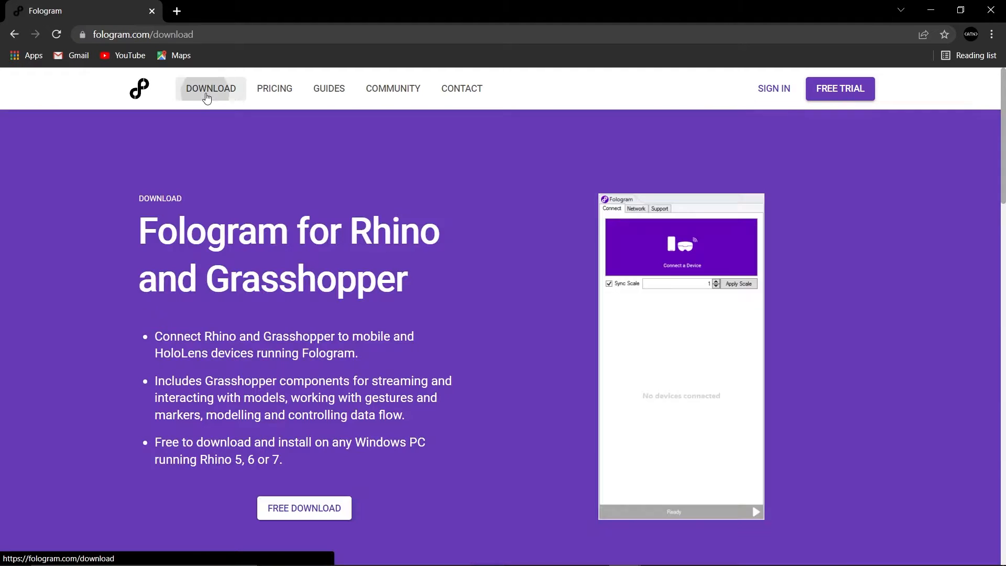
mouse_move(221, 338)
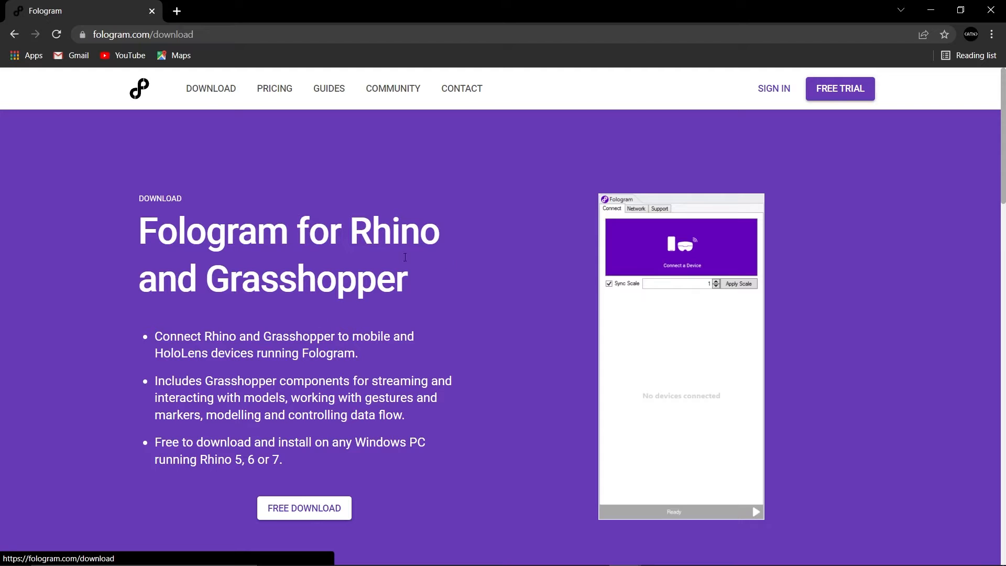
mouse_move(317, 286)
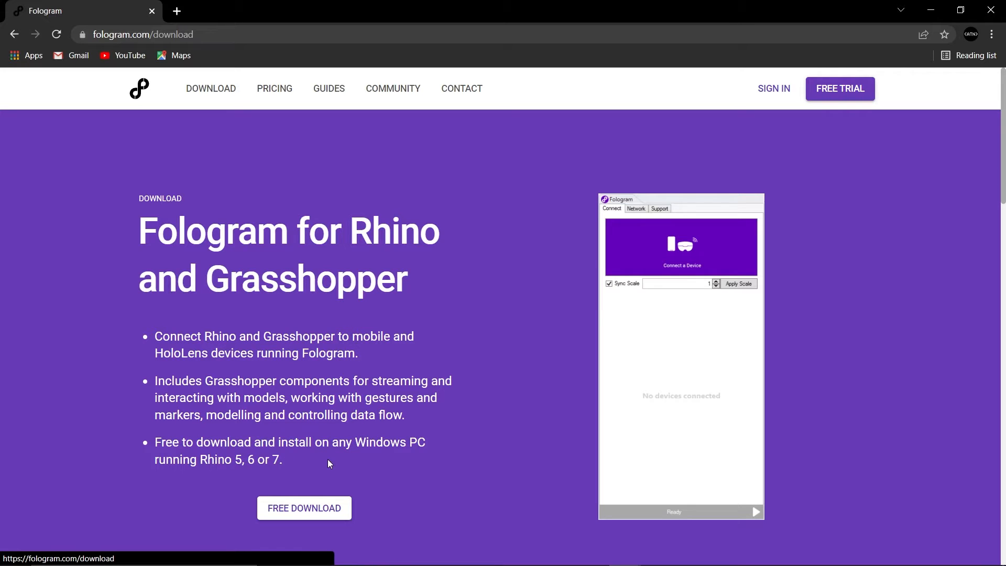
mouse_move(439, 442)
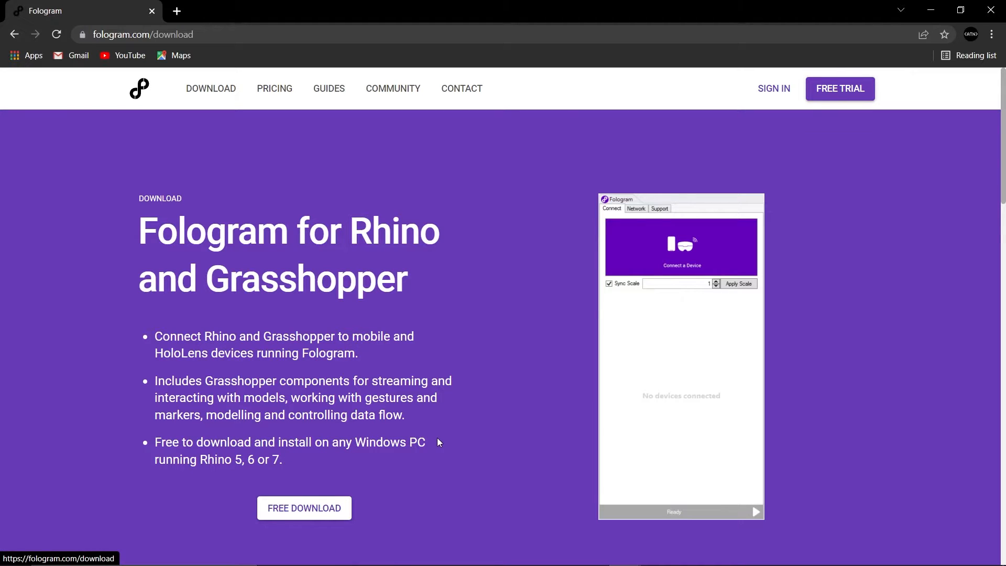
mouse_move(500, 294)
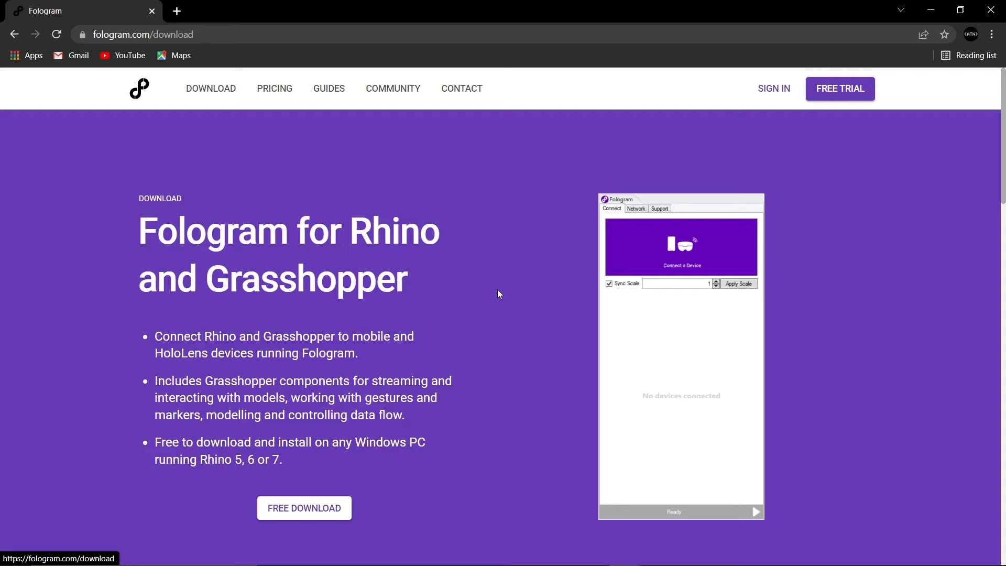
- Scroll to the iOS and Android mobile section with App Store and Google Play links
scroll("down", 3)
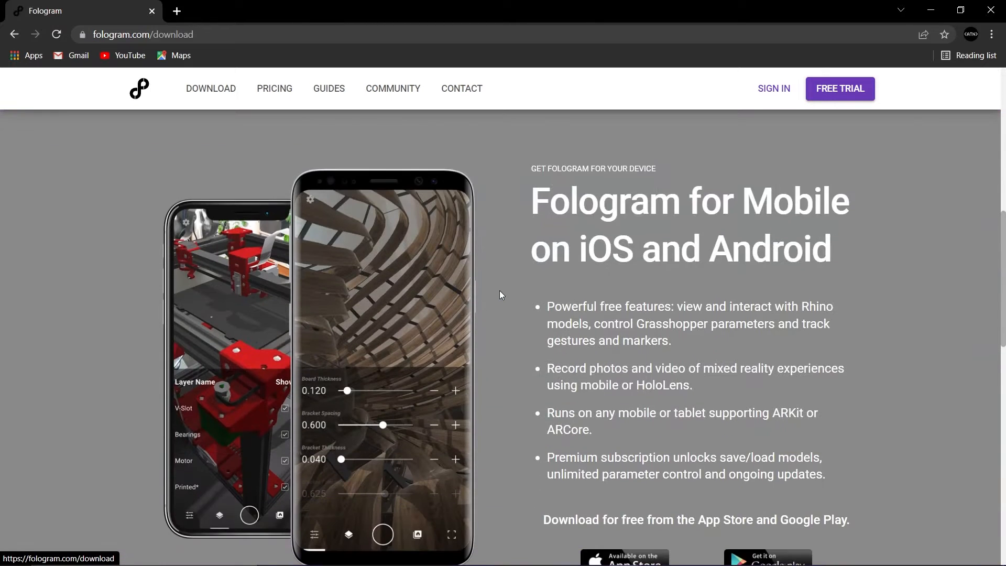
scroll("down", 3)
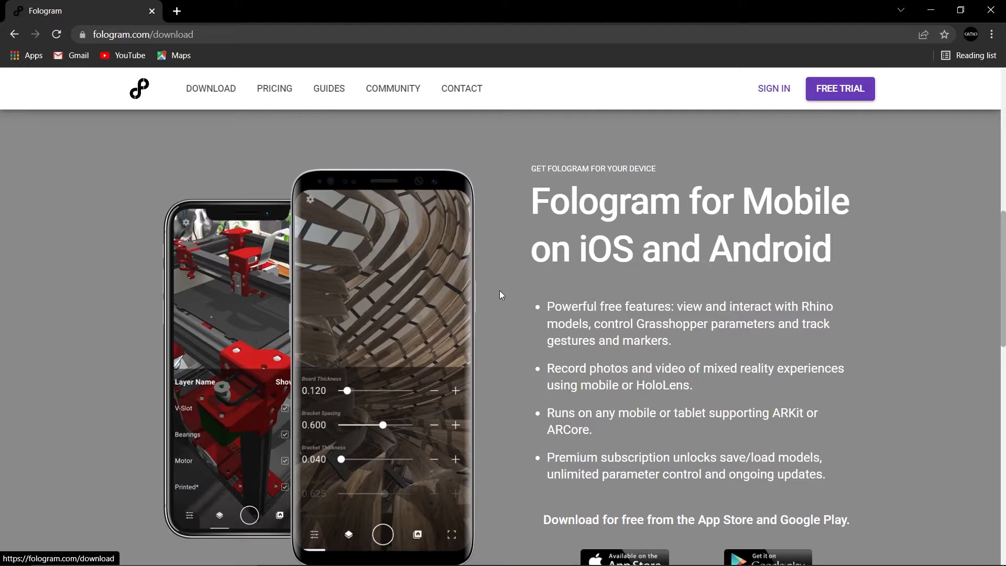
scroll("down", 3)
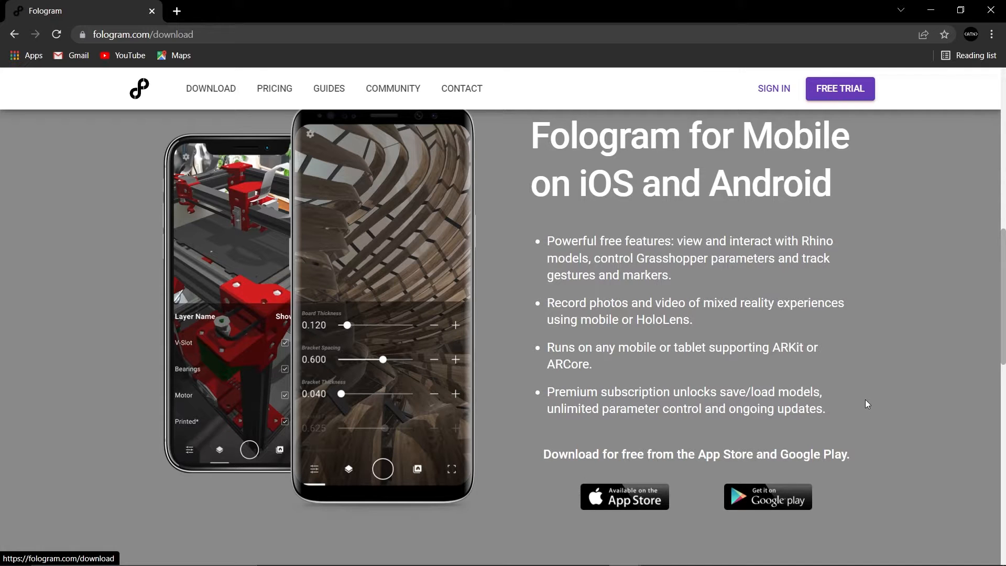
scroll("down", 3)
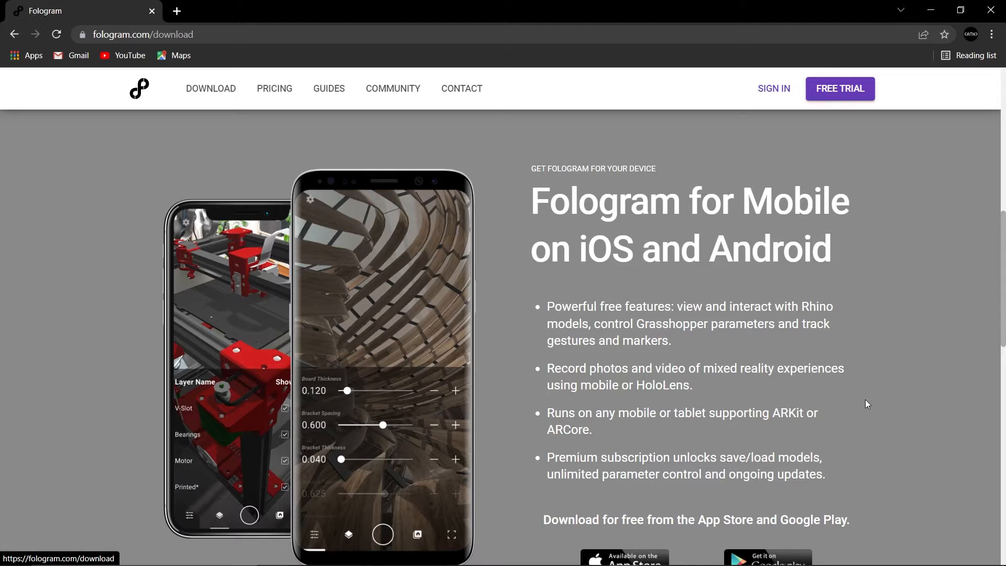
mouse_move(899, 374)
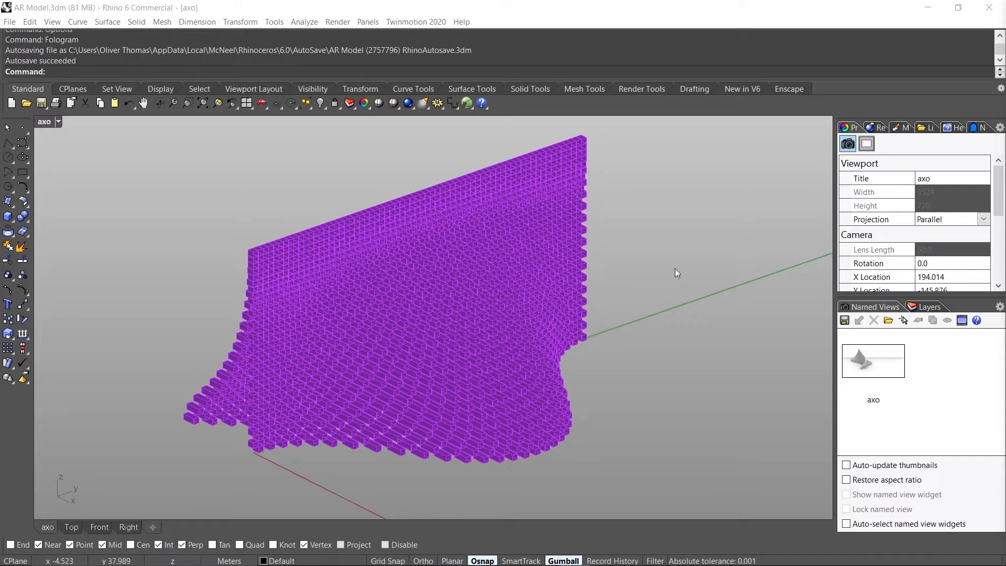
mouse_move(365, 405)
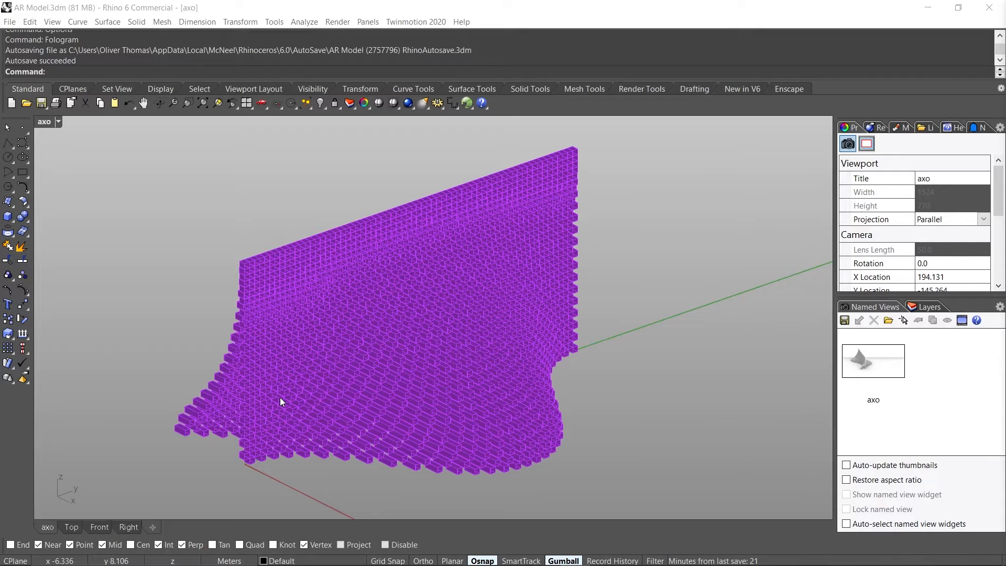
mouse_move(651, 391)
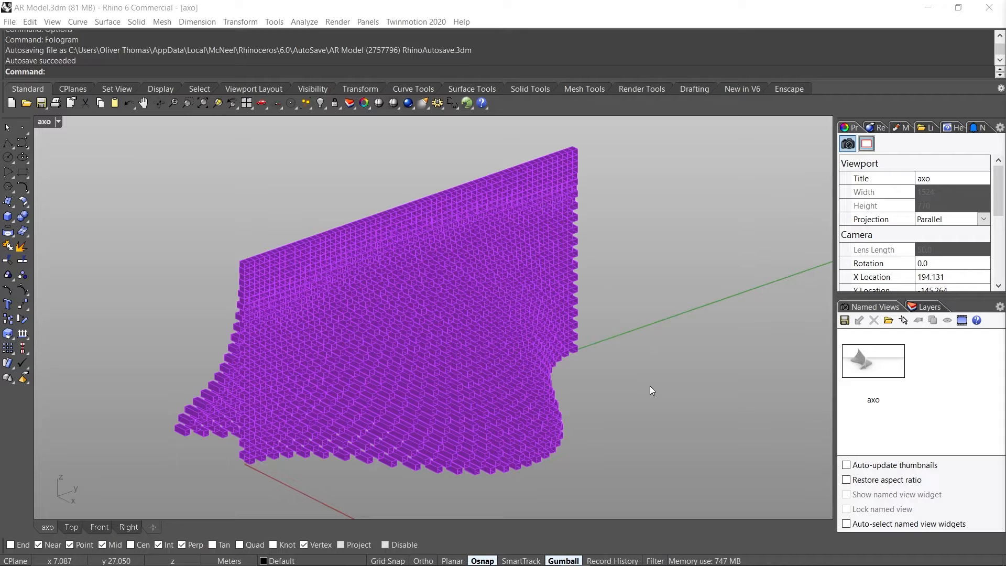
mouse_move(766, 131)
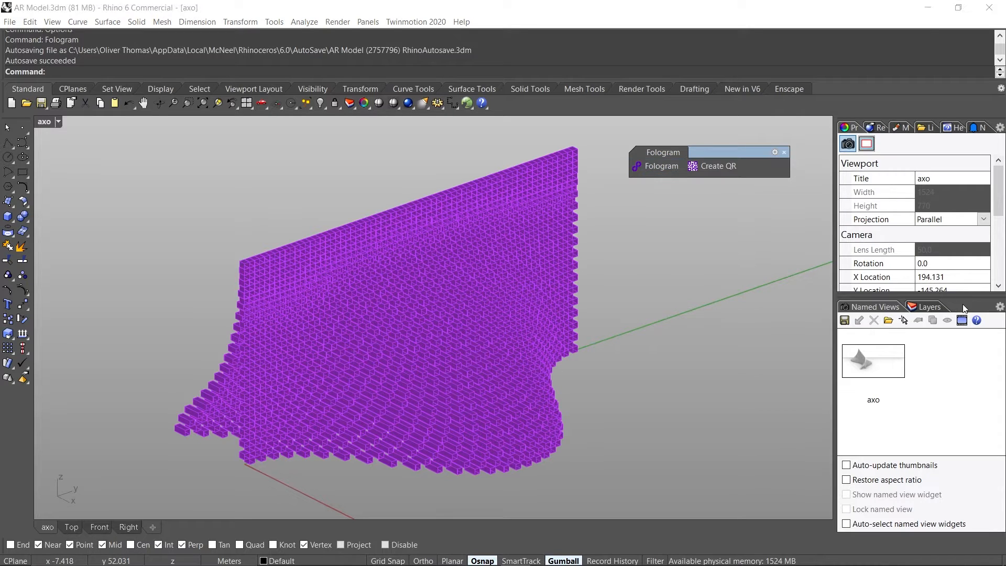
- Show the Fologram Connect panel from the Fologram toolbar, with sync scale 1 and no devices
left_click(999, 127)
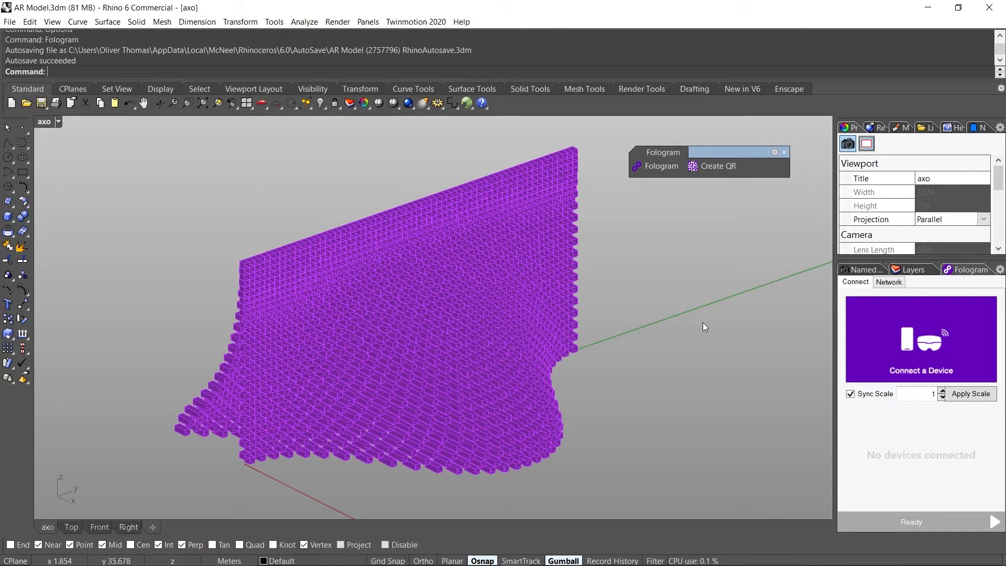
mouse_move(555, 311)
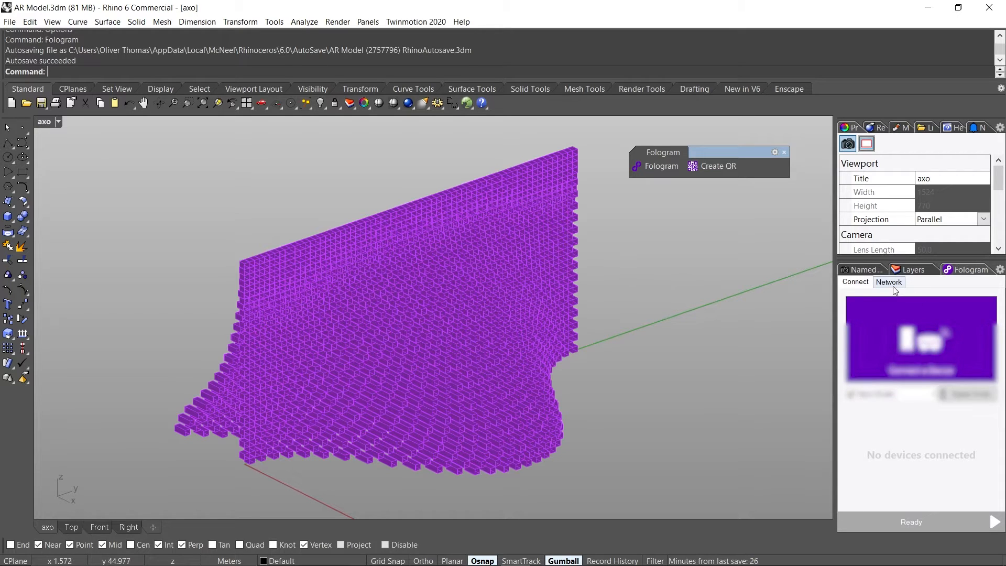
- Switch the Fologram panel to its Network tab to check the wireless adapter
left_click(889, 282)
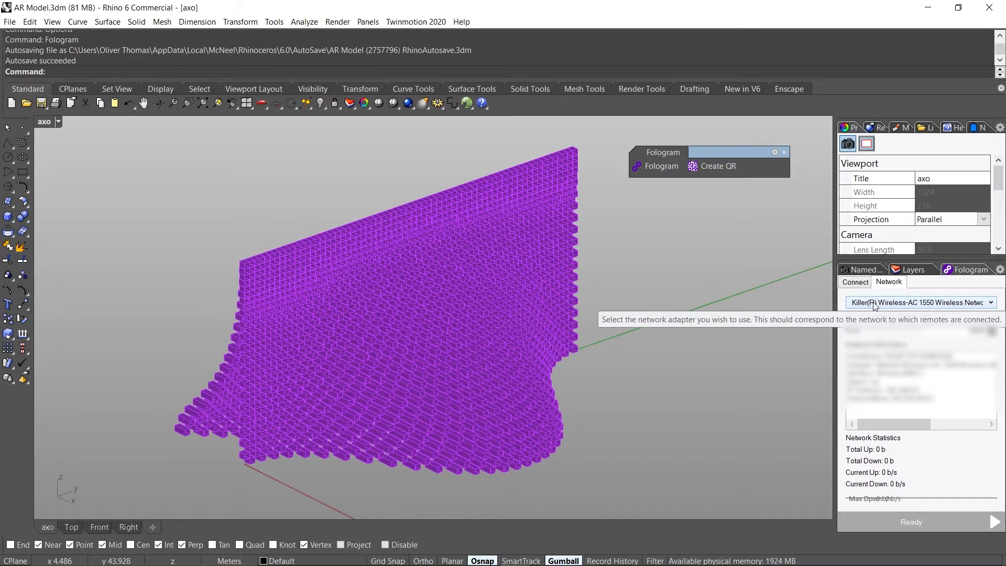
mouse_move(812, 303)
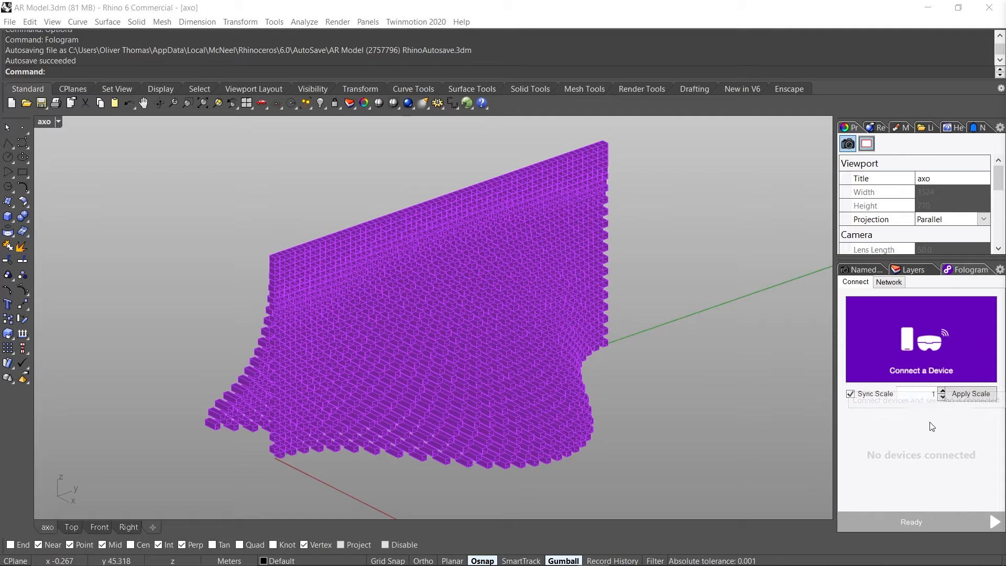
mouse_move(741, 343)
type("0.02")
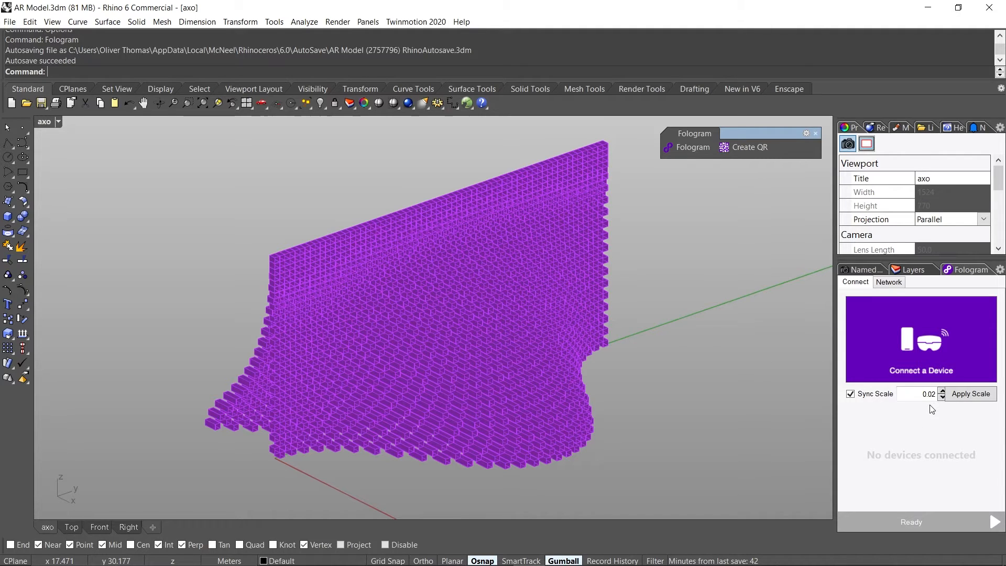
mouse_move(920, 339)
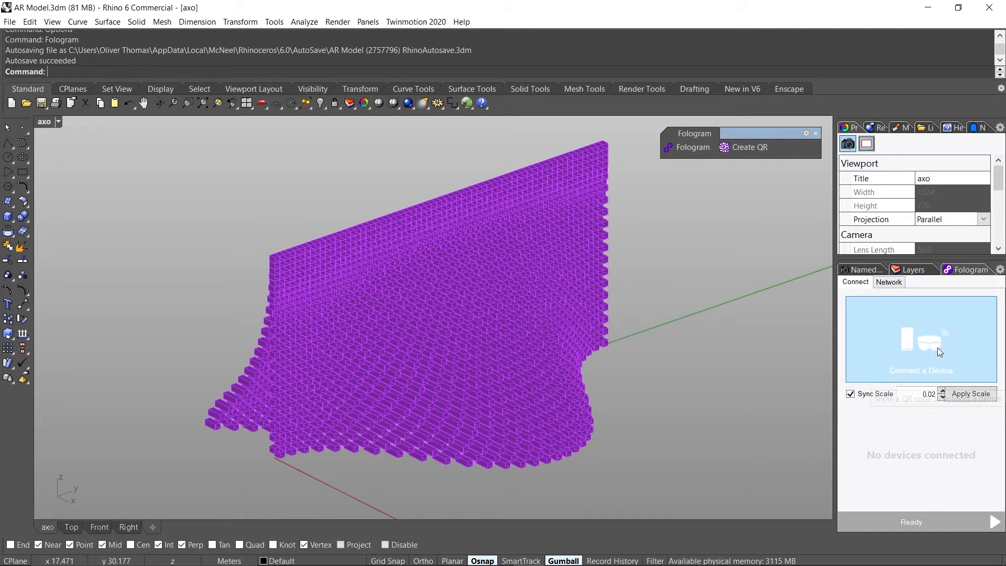
- Bring up the Connect a Device QR code window for the iPad to scan
left_click(920, 353)
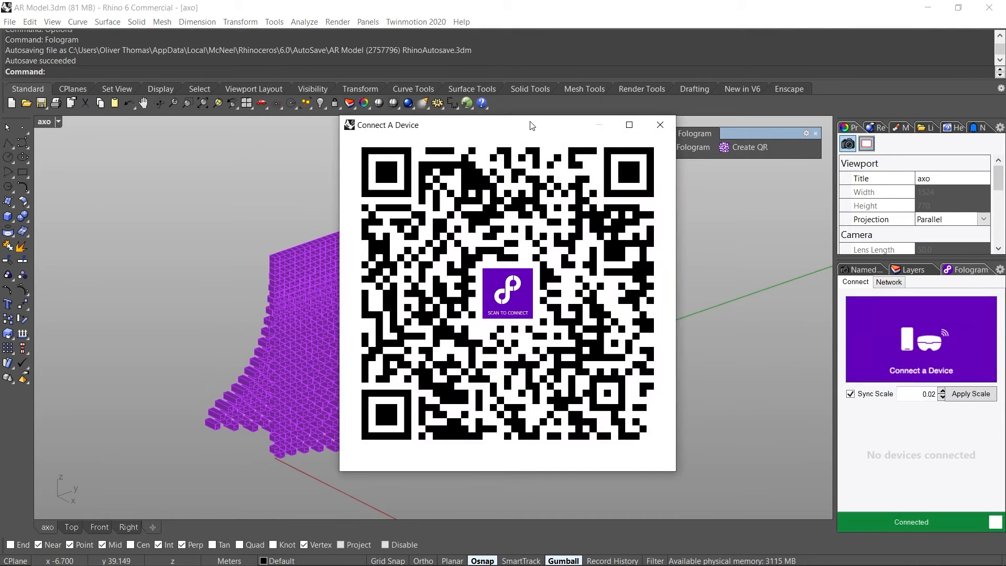
left_click_drag(533, 125, 484, 140)
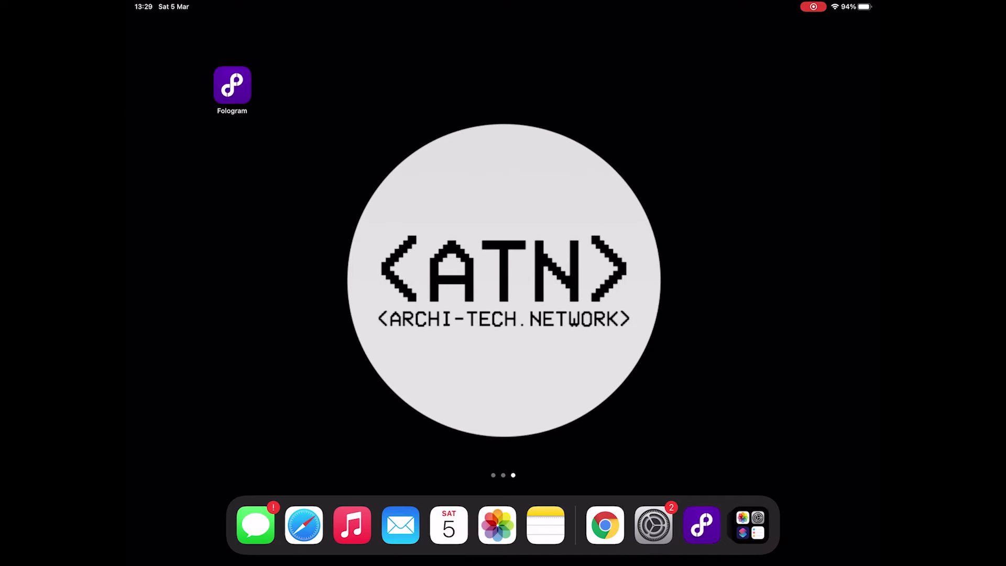
left_click(231, 85)
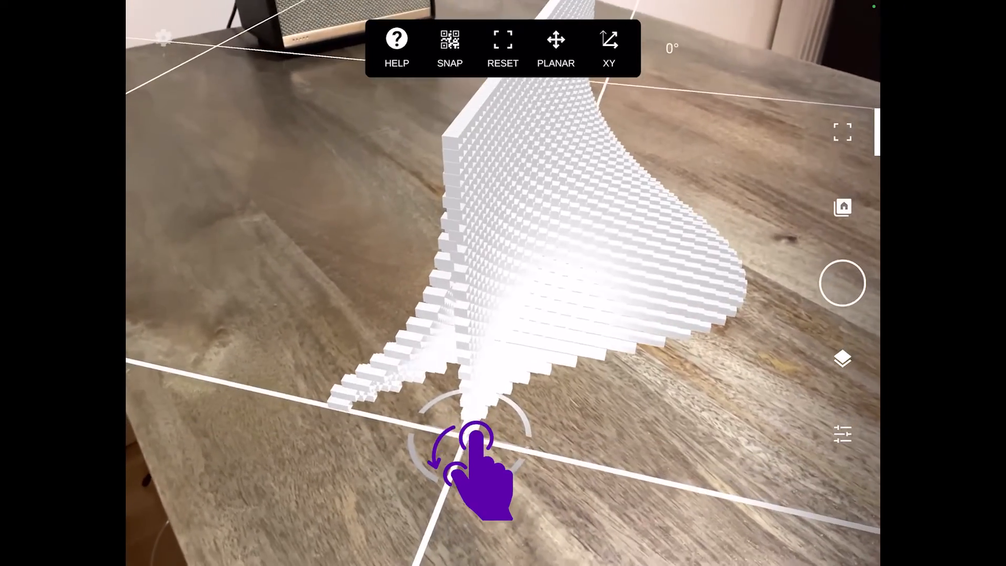
- Rotate the placed brick wall on the wooden table with a two-finger gesture
left_click_drag(478, 462, 449, 424)
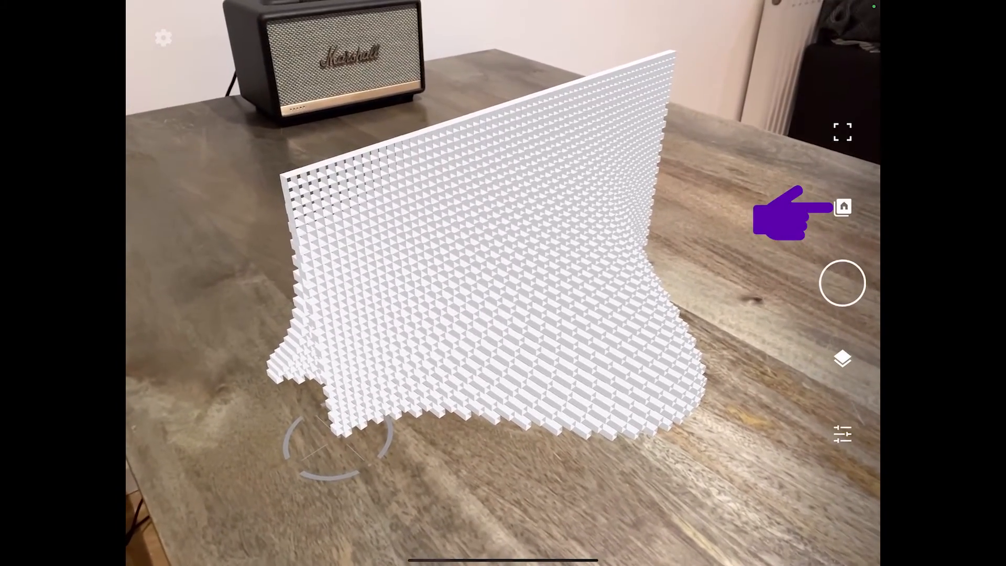
left_click(843, 206)
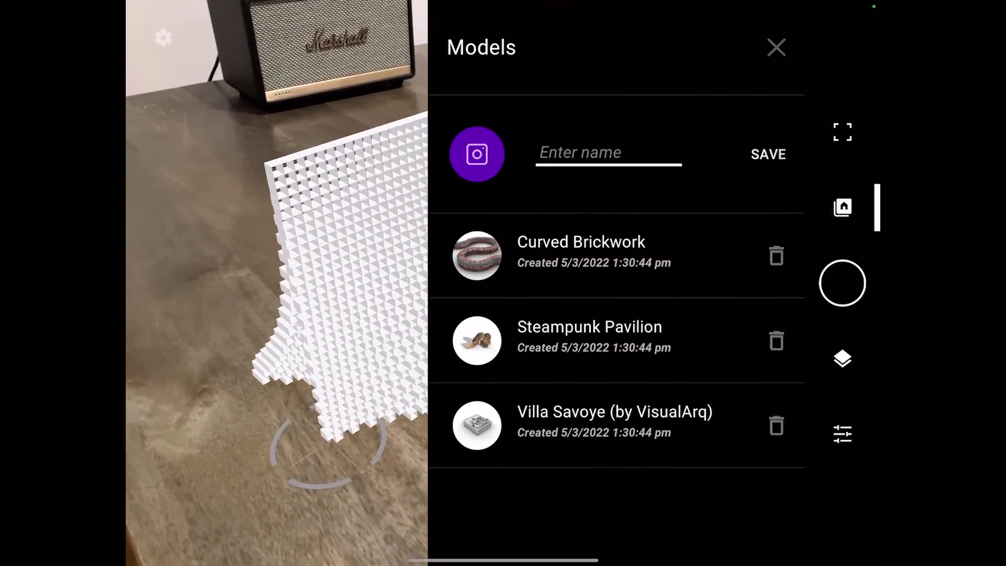
left_click(608, 153)
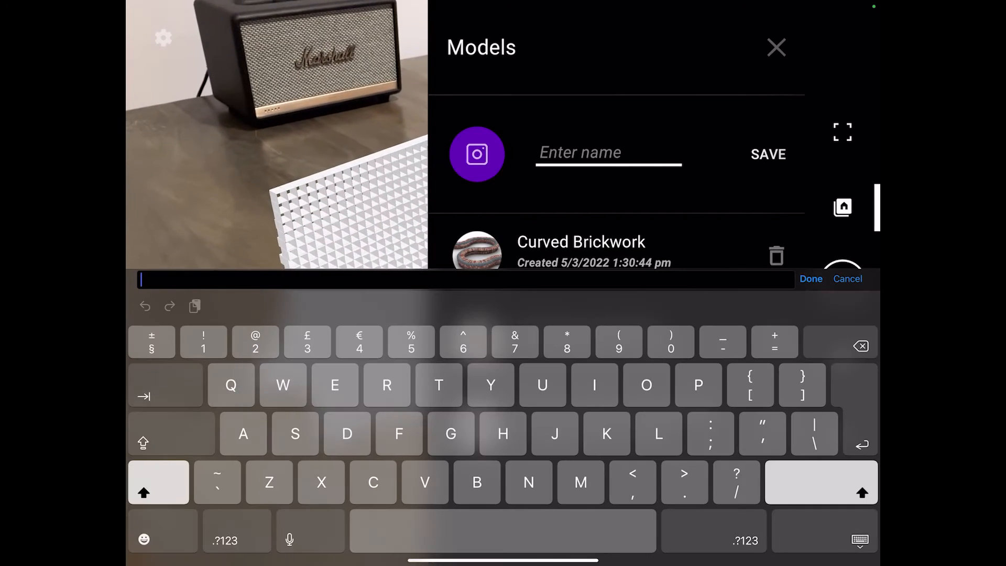
type("Ser")
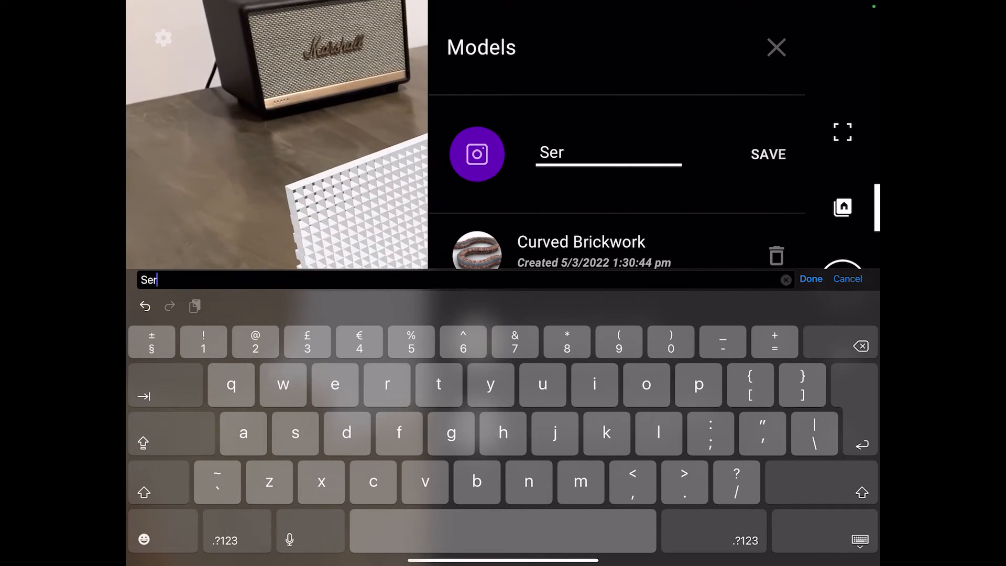
type("p")
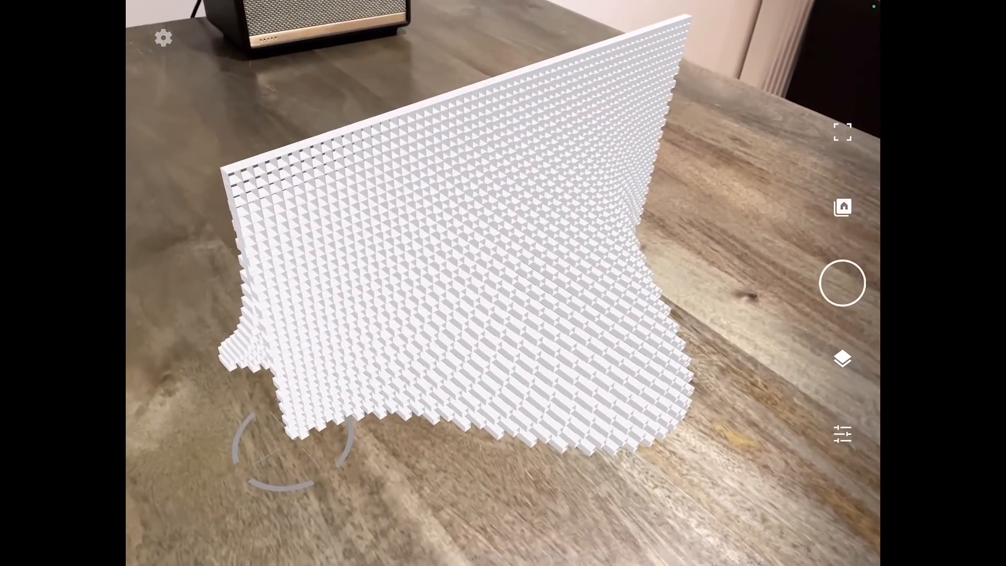
- Take a photo, record a short video of the AR wall, then show the layers list
left_click(843, 283)
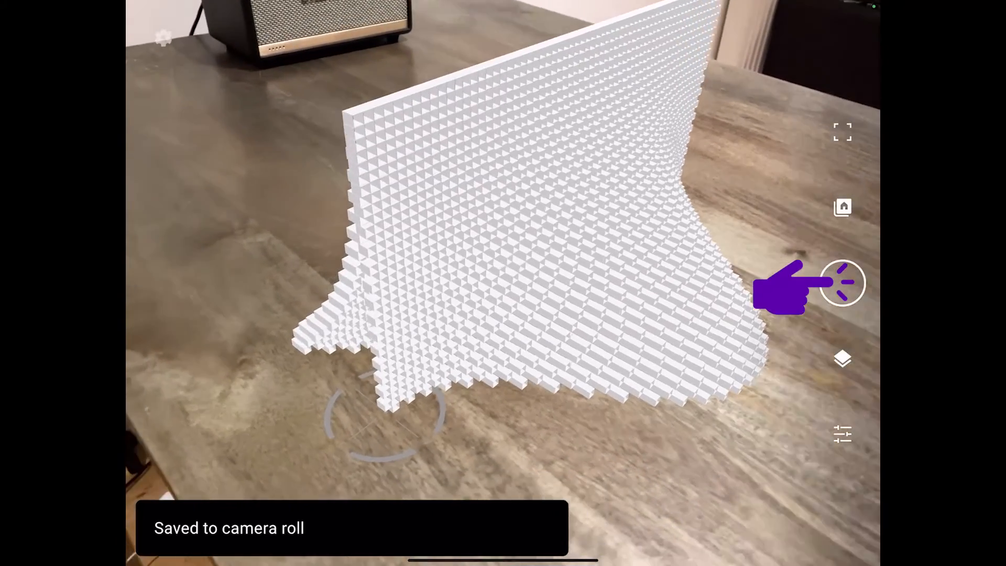
left_click(843, 283)
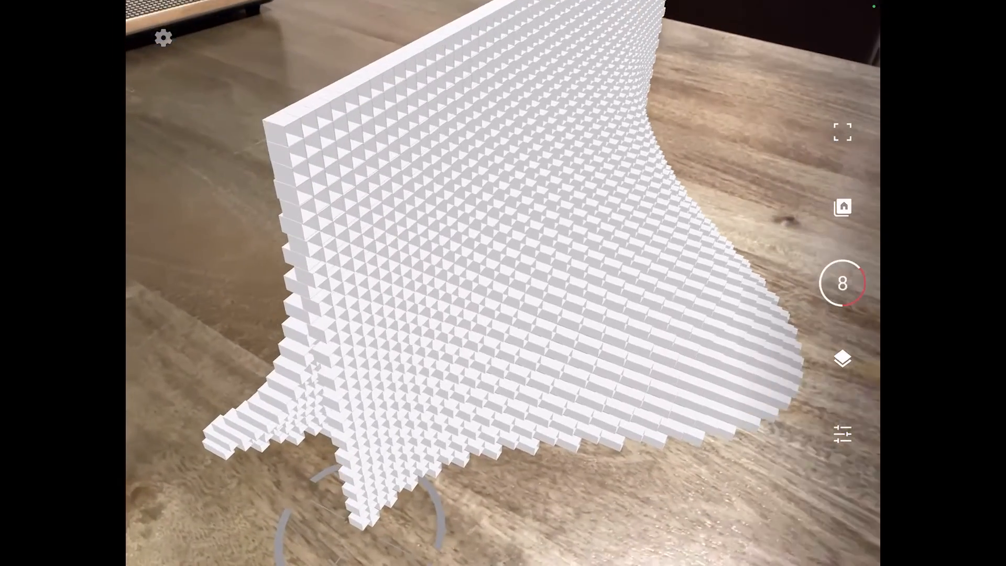
left_click(842, 283)
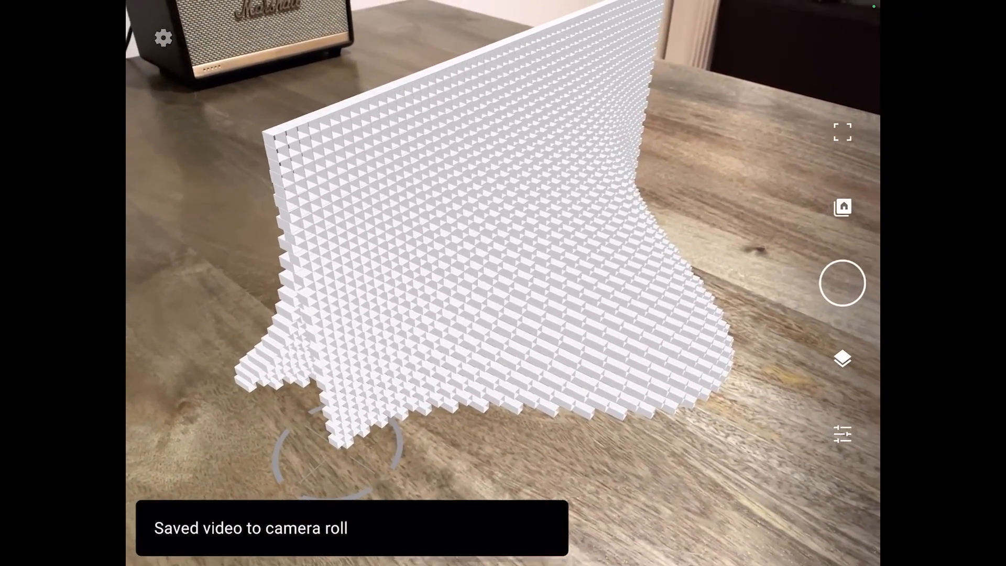
left_click(842, 359)
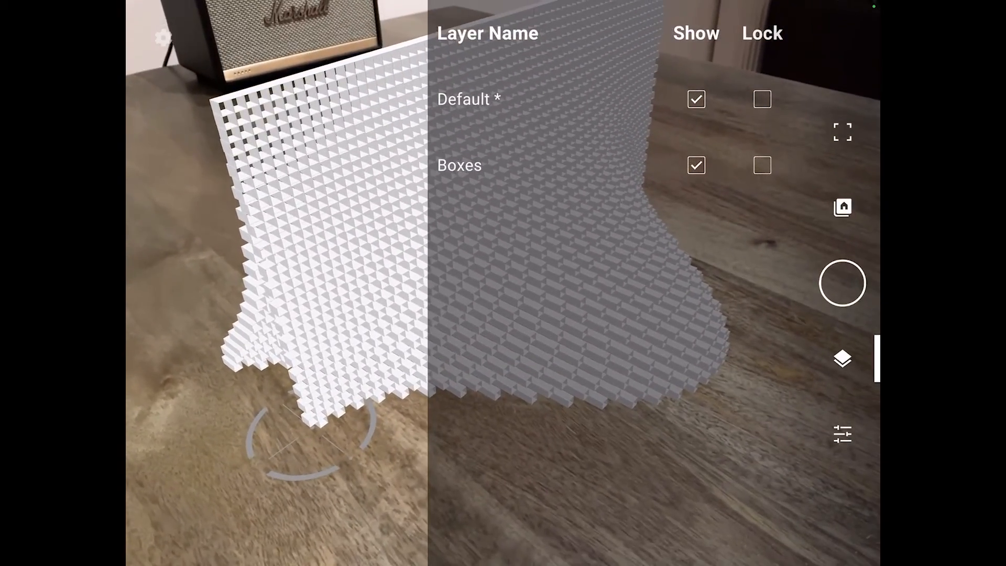
- Toggle the Boxes layer off and on twice, then show the Grasshopper Parameters panel
left_click(697, 165)
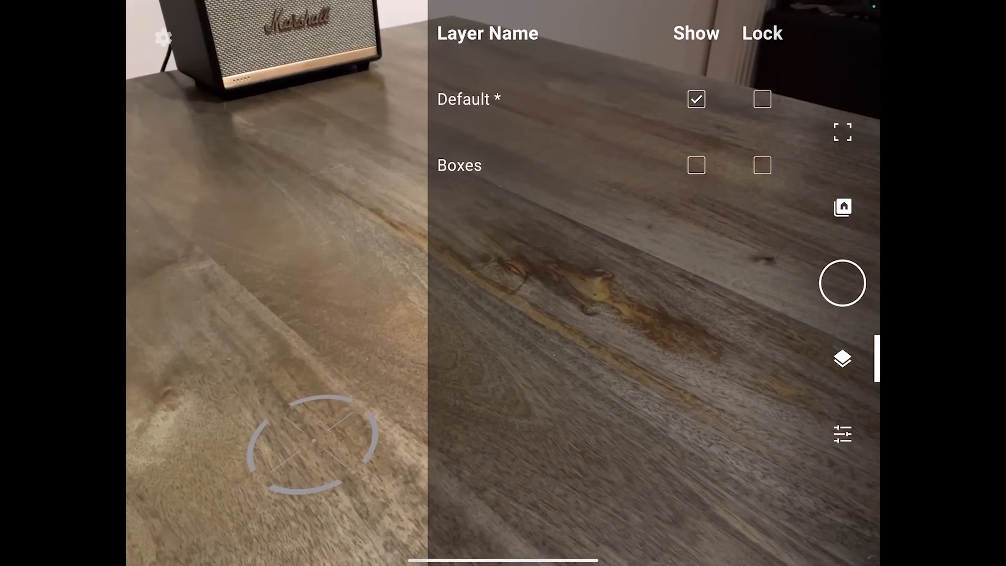
left_click(697, 165)
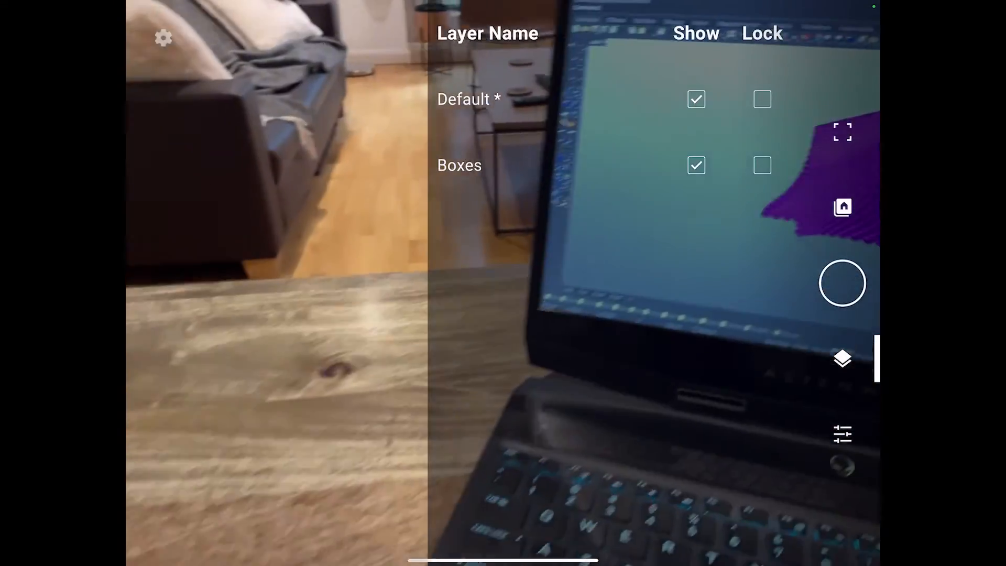
left_click(697, 165)
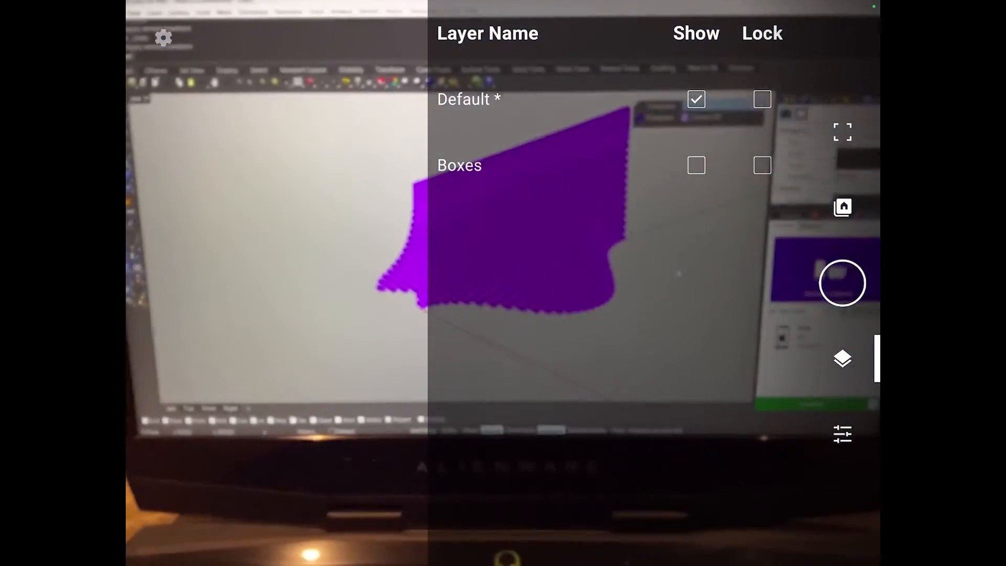
left_click(697, 165)
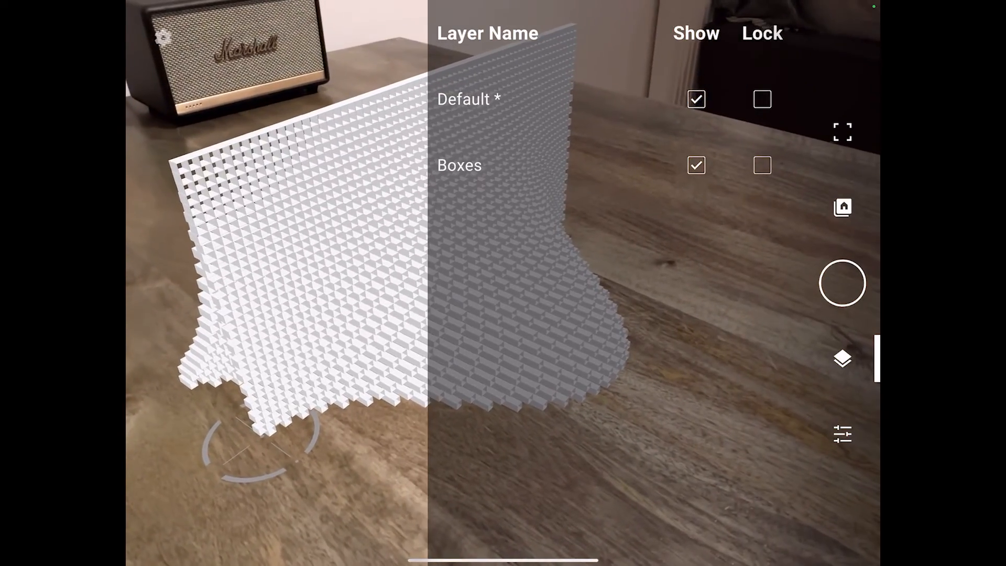
left_click(842, 435)
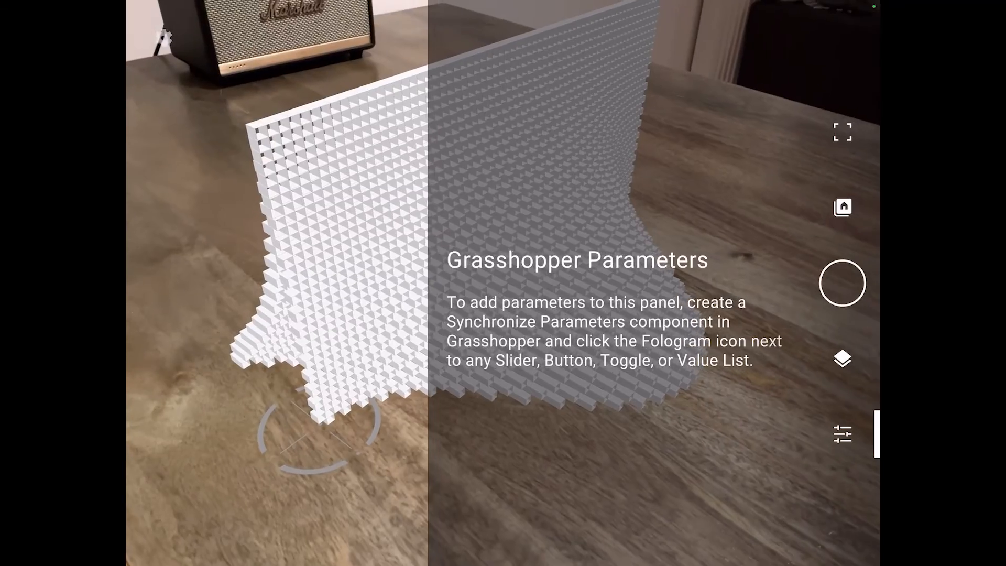